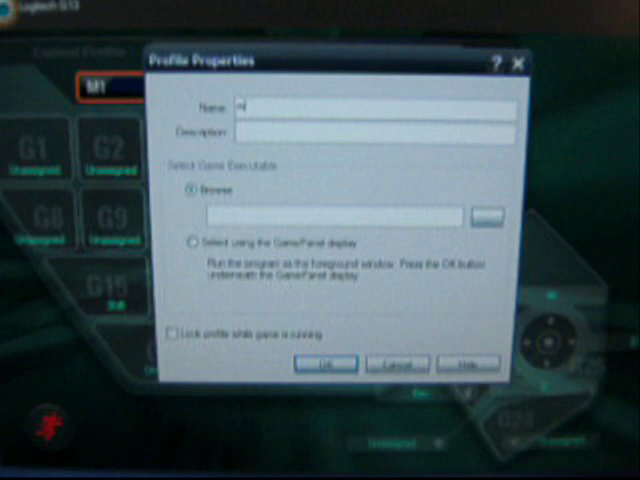
Name the profile 'my game', link it to the launcher executable, and confirm.
text(my game)
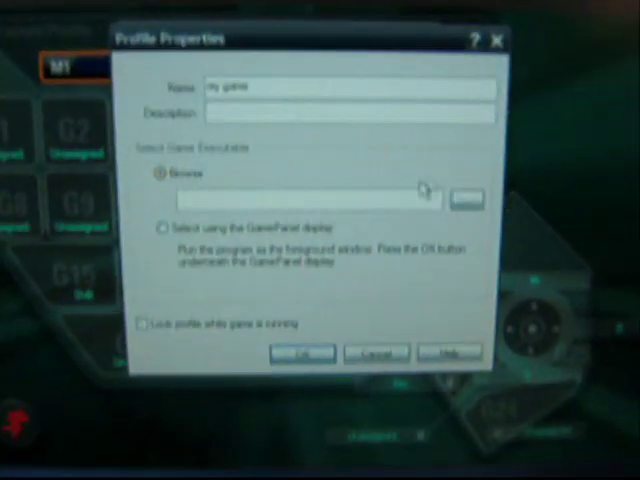
click(466, 199)
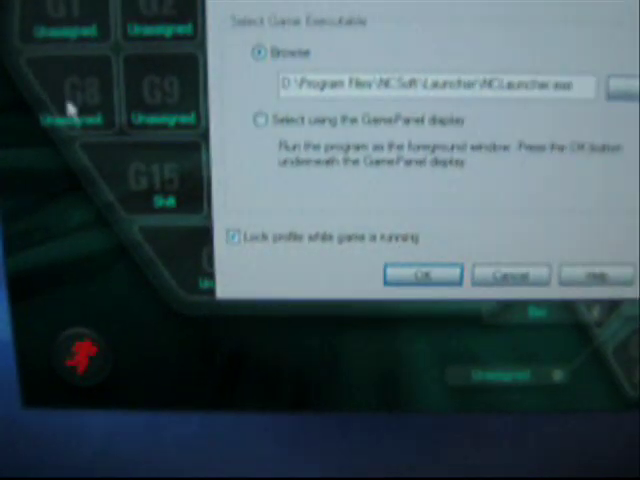
click(421, 274)
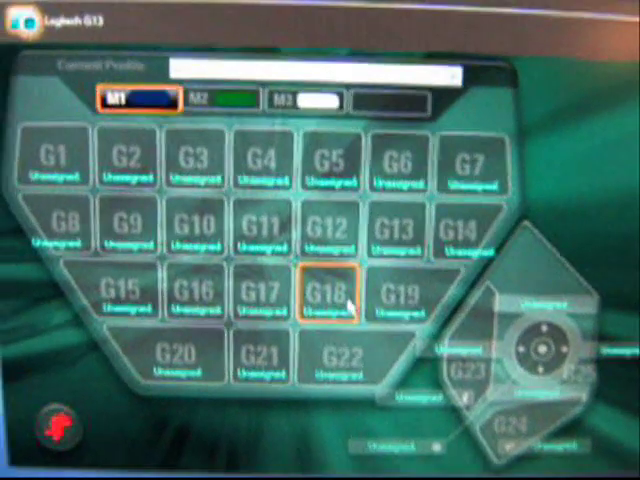
Select G3 and begin recording a keystroke assignment for it.
click(190, 160)
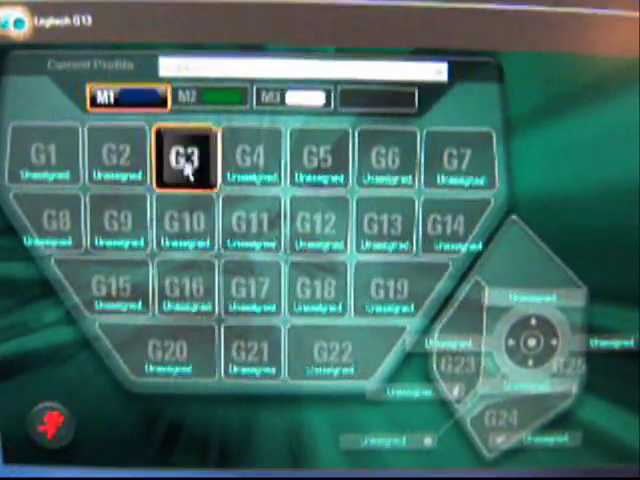
double_click(188, 160)
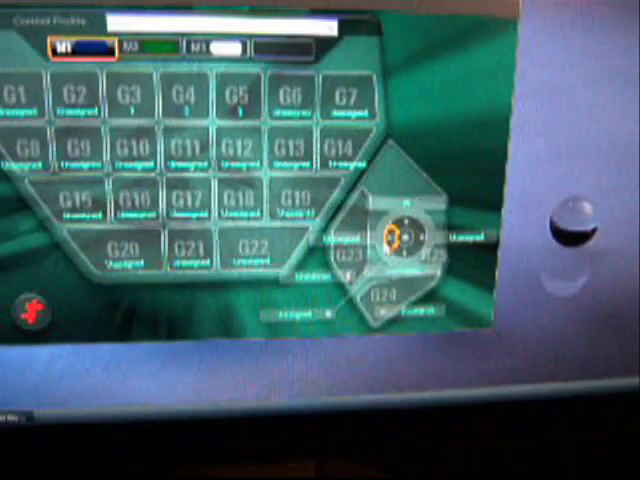
Choose Assign Keystroke from a joystick direction's context menu.
right_click(410, 250)
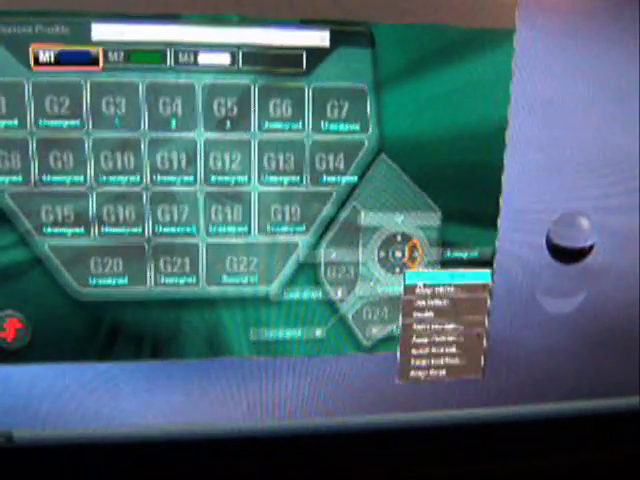
click(435, 290)
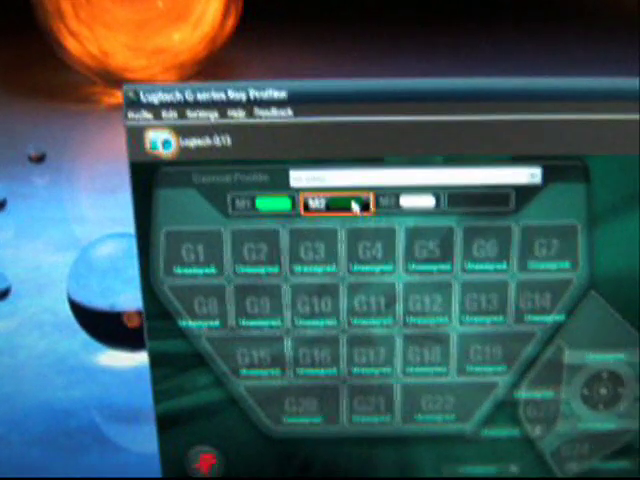
Give the M2 layout a cyan backlight, then switch back to M1.
click(320, 190)
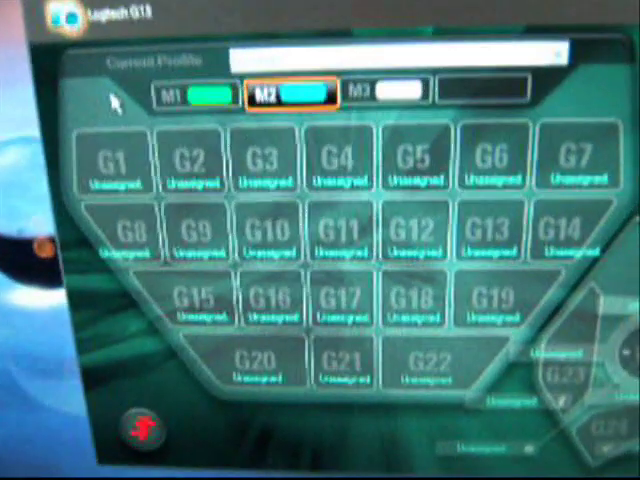
click(172, 89)
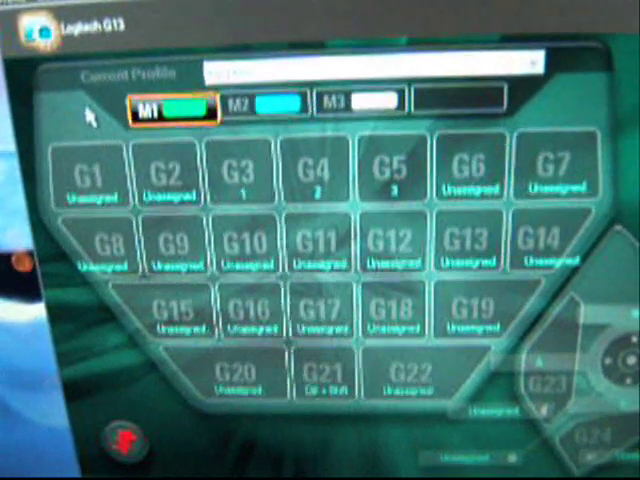